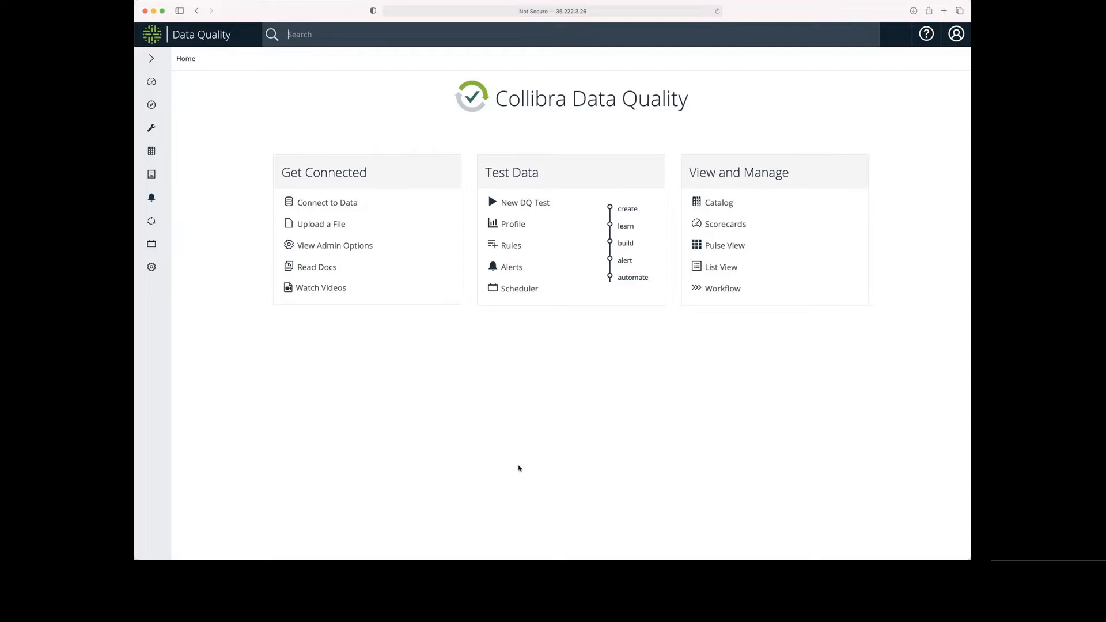
mouse_move(515, 254)
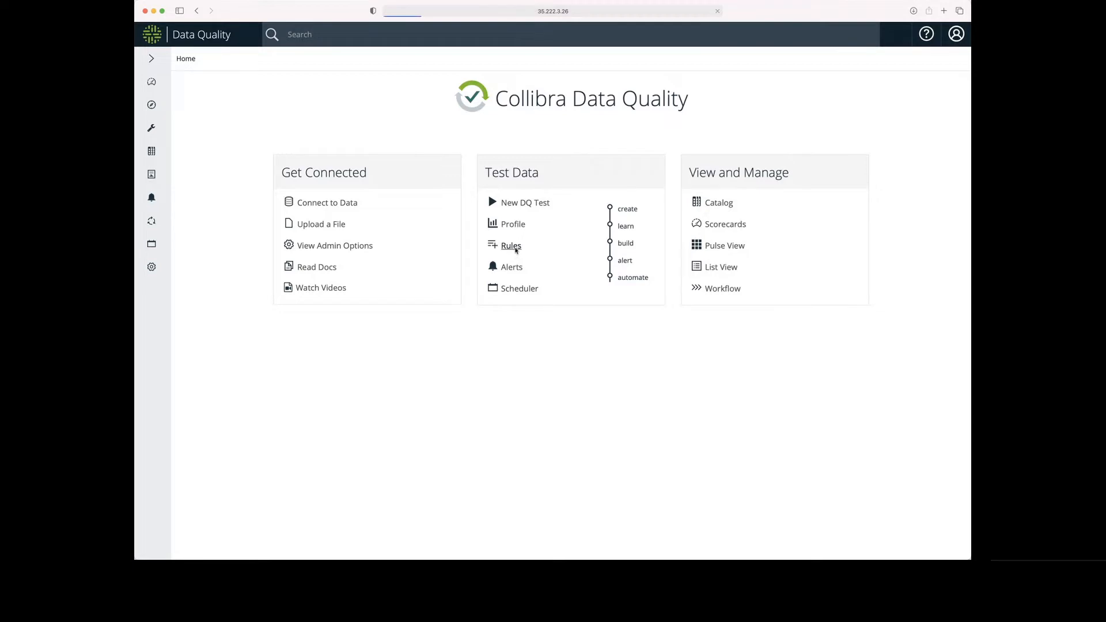
Step: Expand Rules under Test Data to reveal Rule Builder and Rule Definitions
left_click(511, 246)
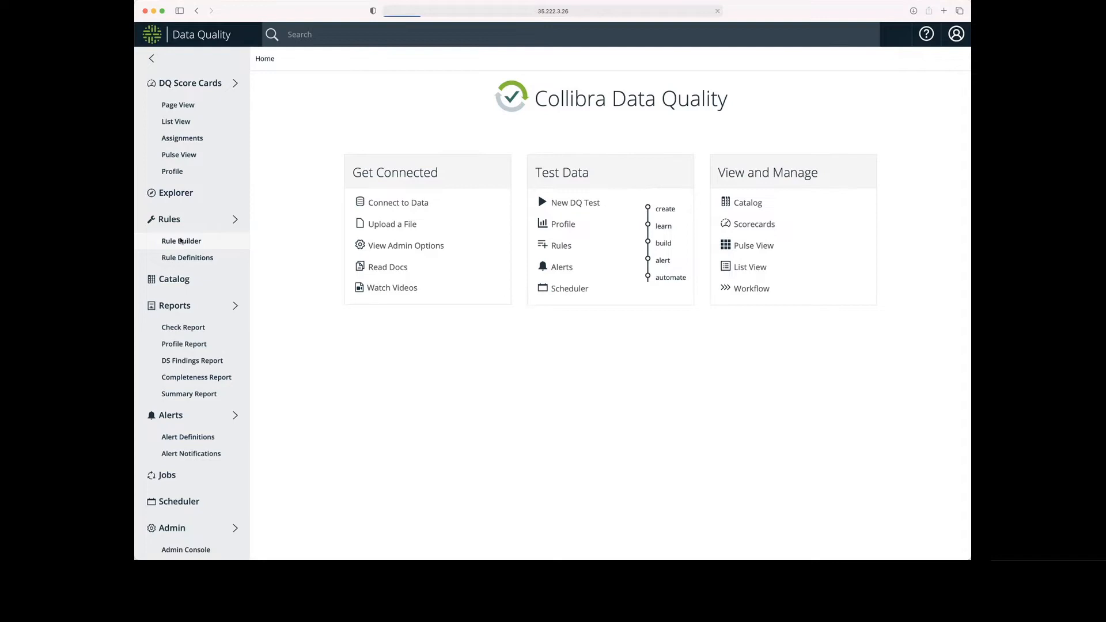
Step: Load the samples.nyse dataset into the Rule Builder by searching 'sample'
left_click(180, 240)
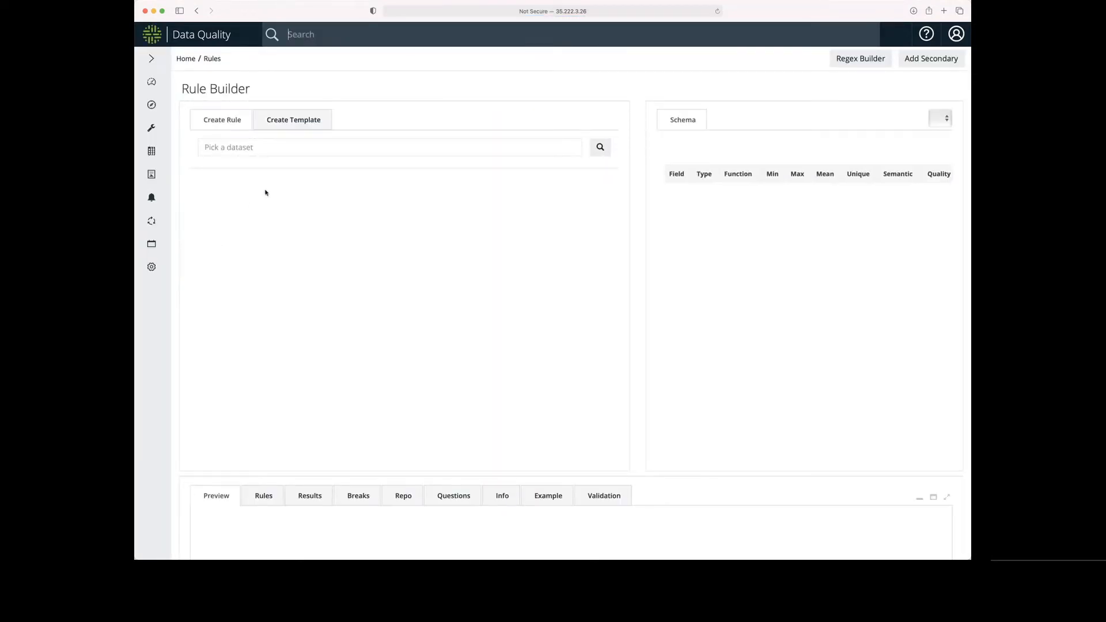
type("samples.nyse")
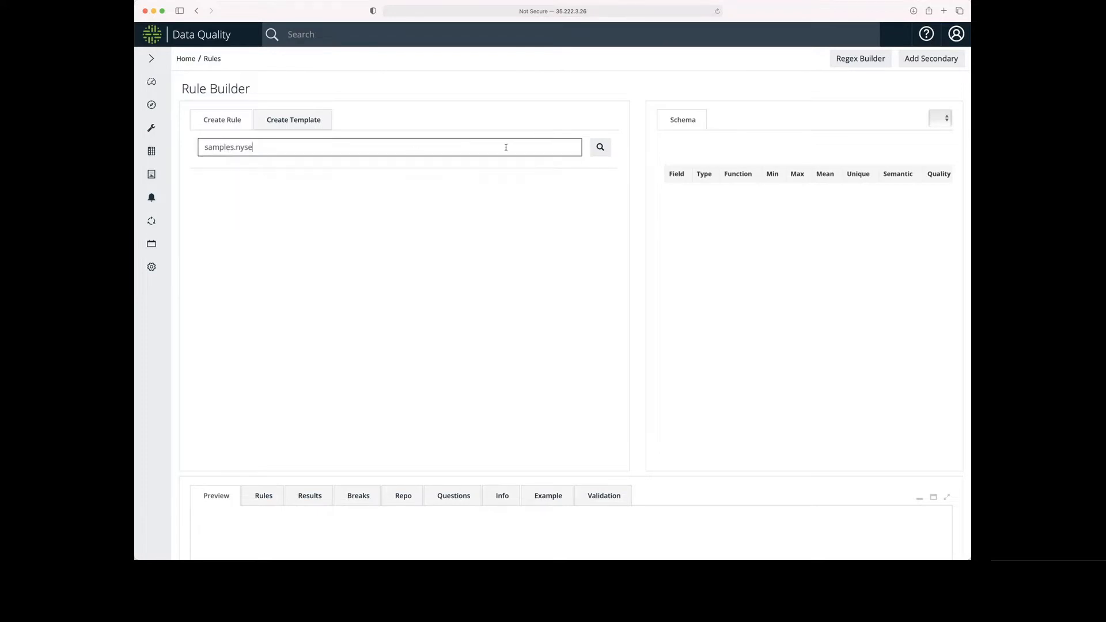
left_click(599, 147)
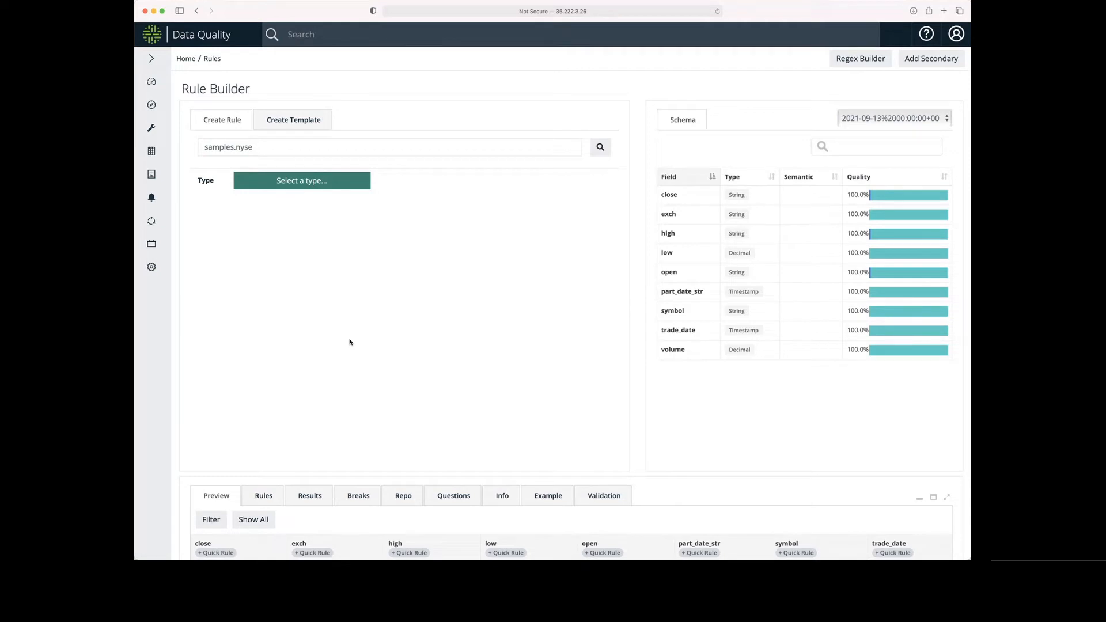
mouse_move(301, 180)
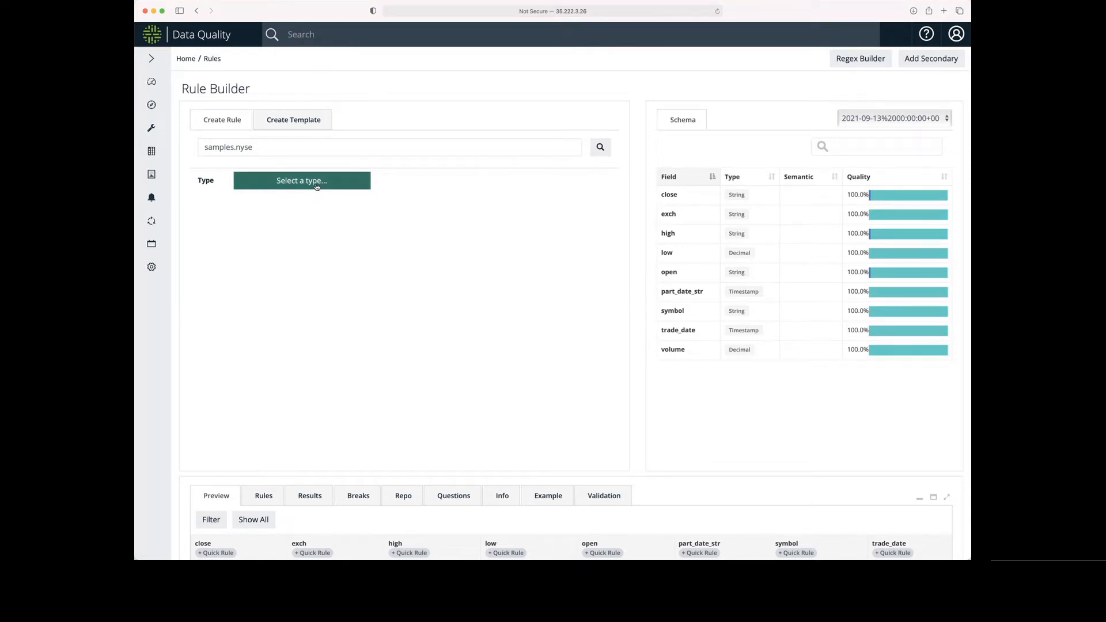
Step: Set the rule type to Empty_Check and the column to close
left_click(301, 180)
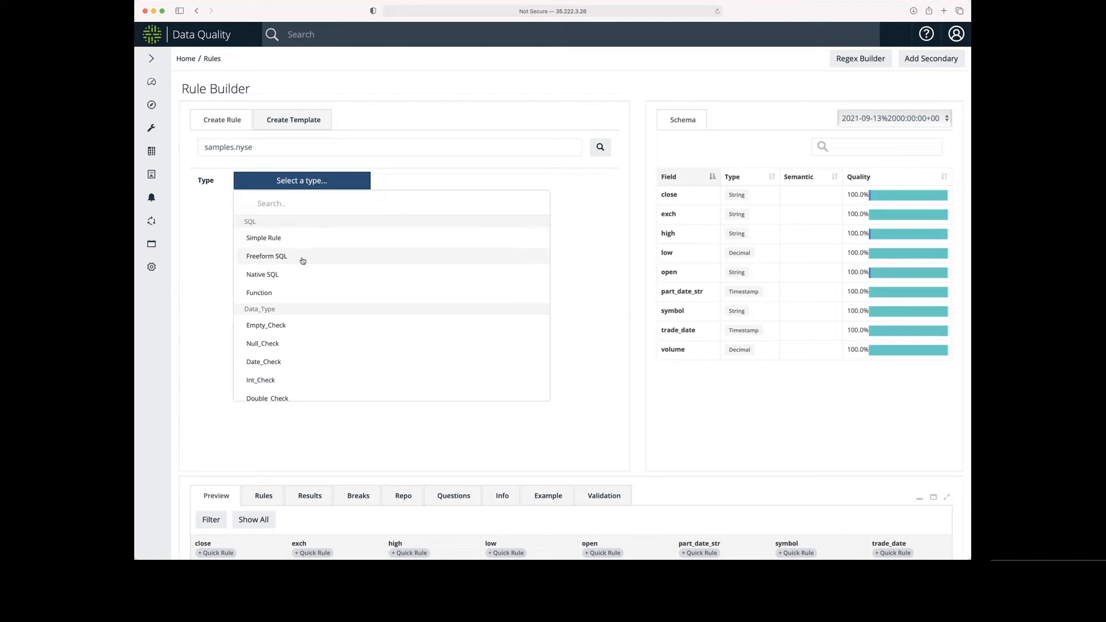
left_click(266, 324)
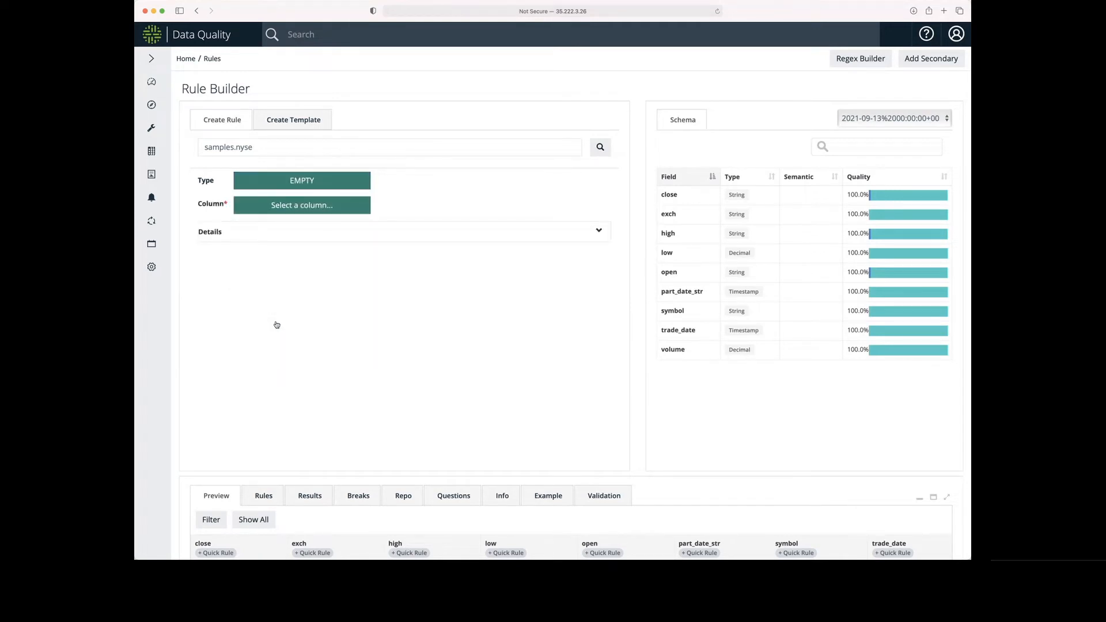
left_click(301, 205)
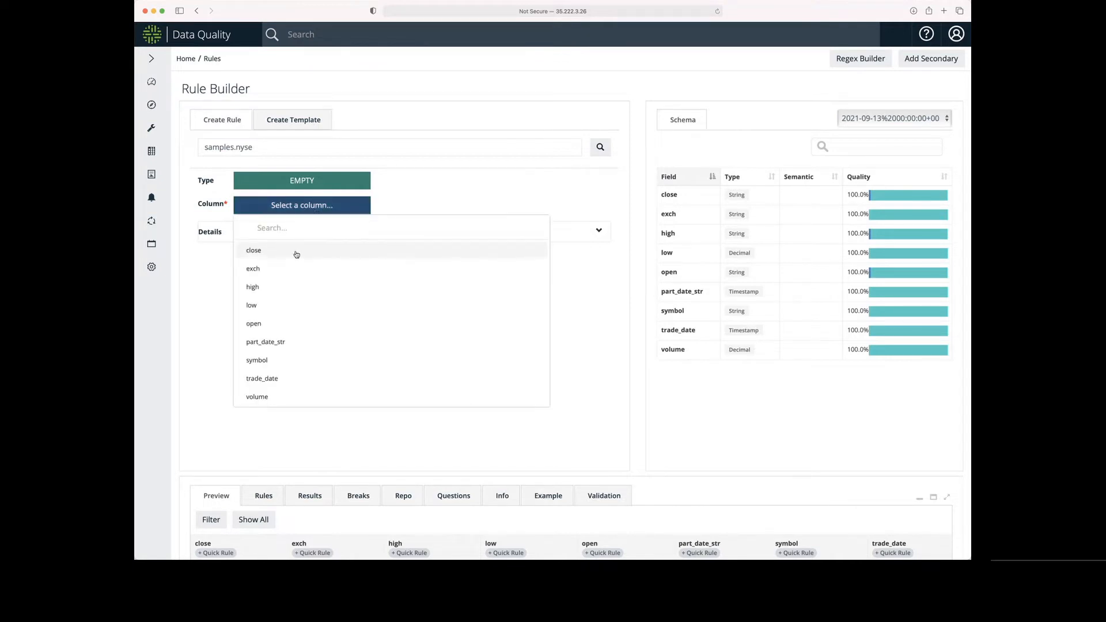
left_click(254, 251)
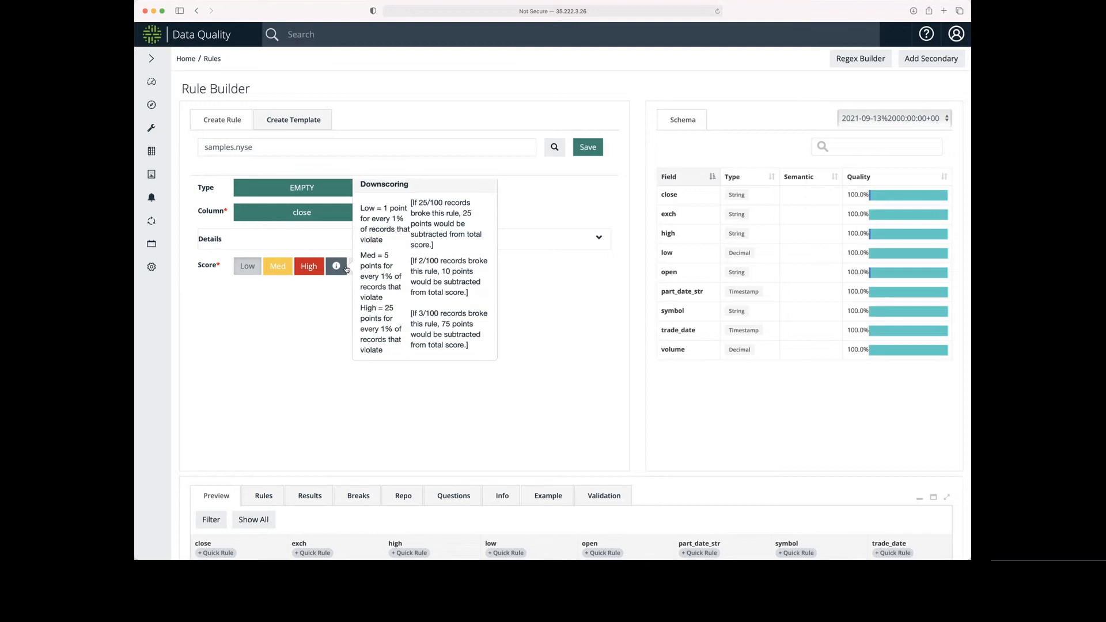
mouse_move(292, 314)
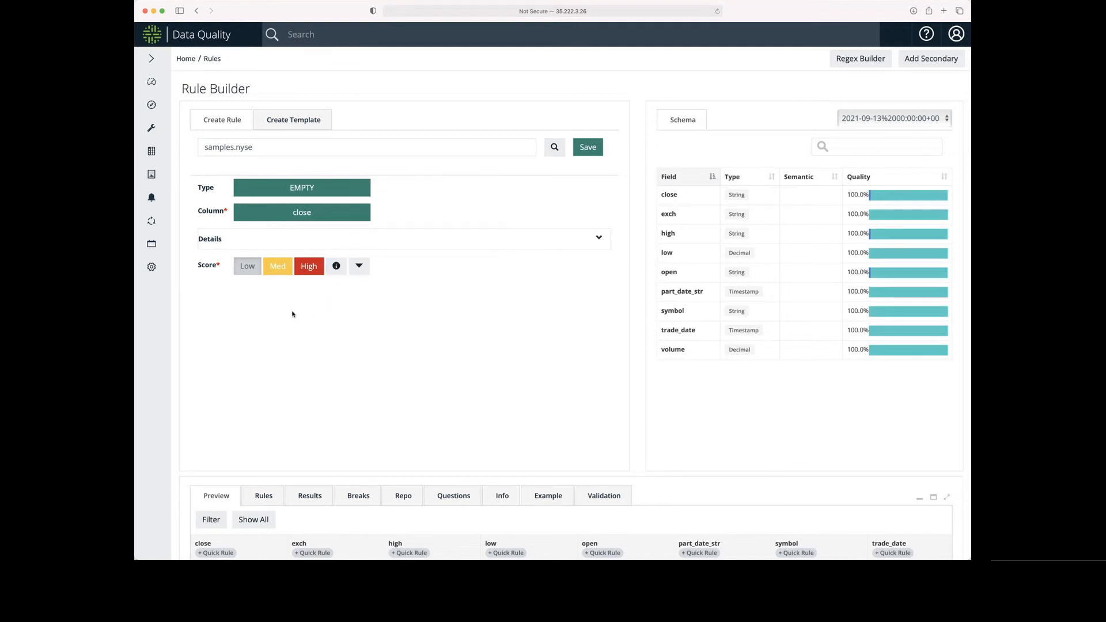
Step: Score the rule Medium, save it, and confirm the success message
left_click(277, 267)
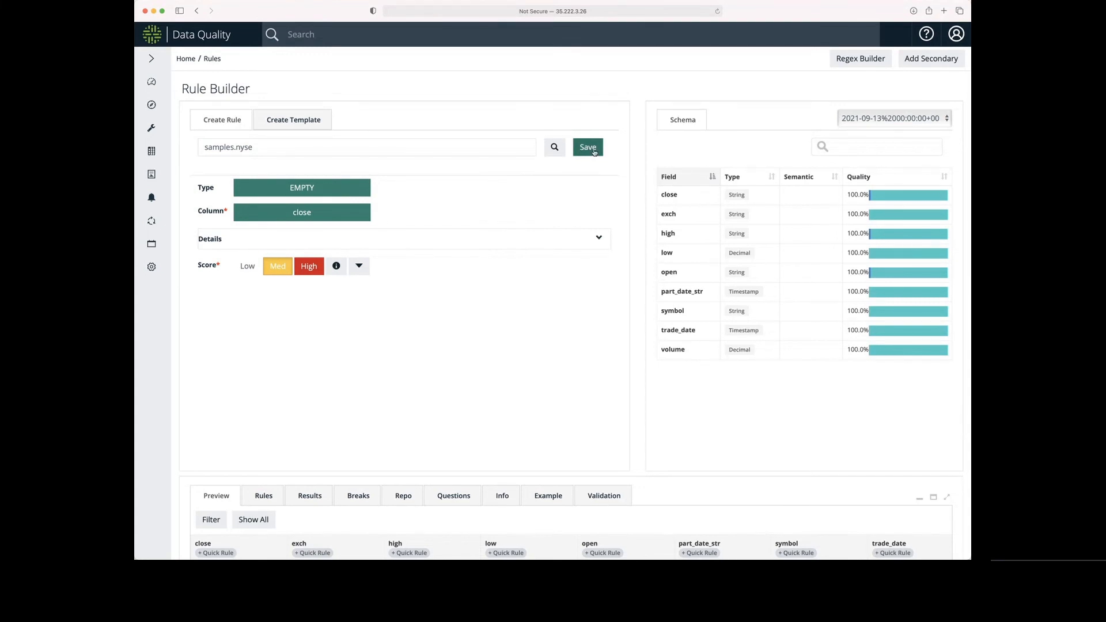
left_click(587, 147)
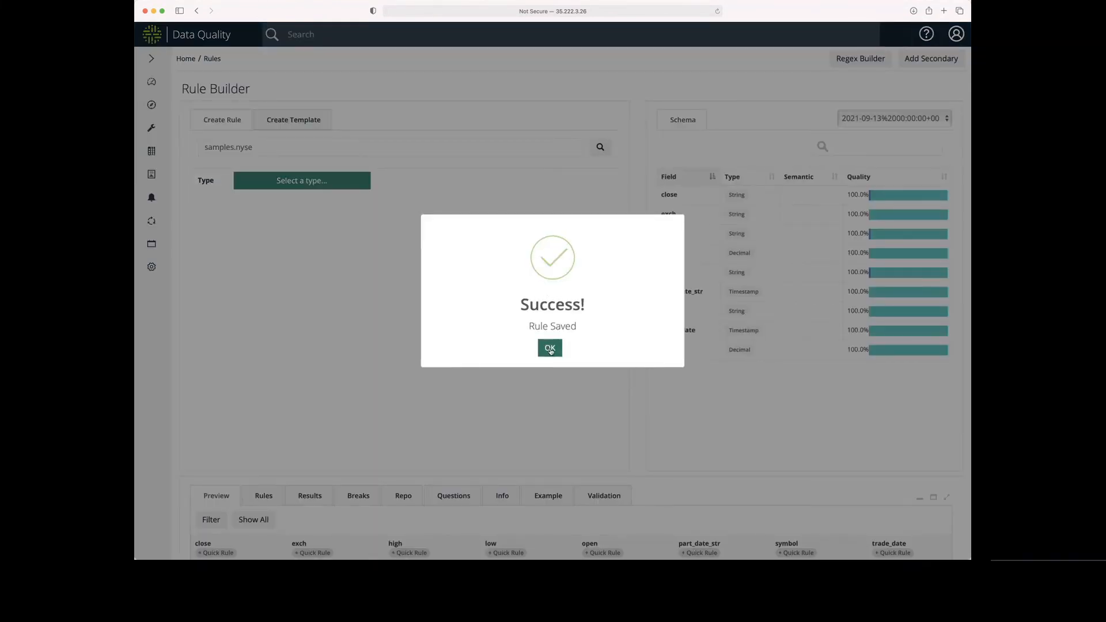
left_click(549, 348)
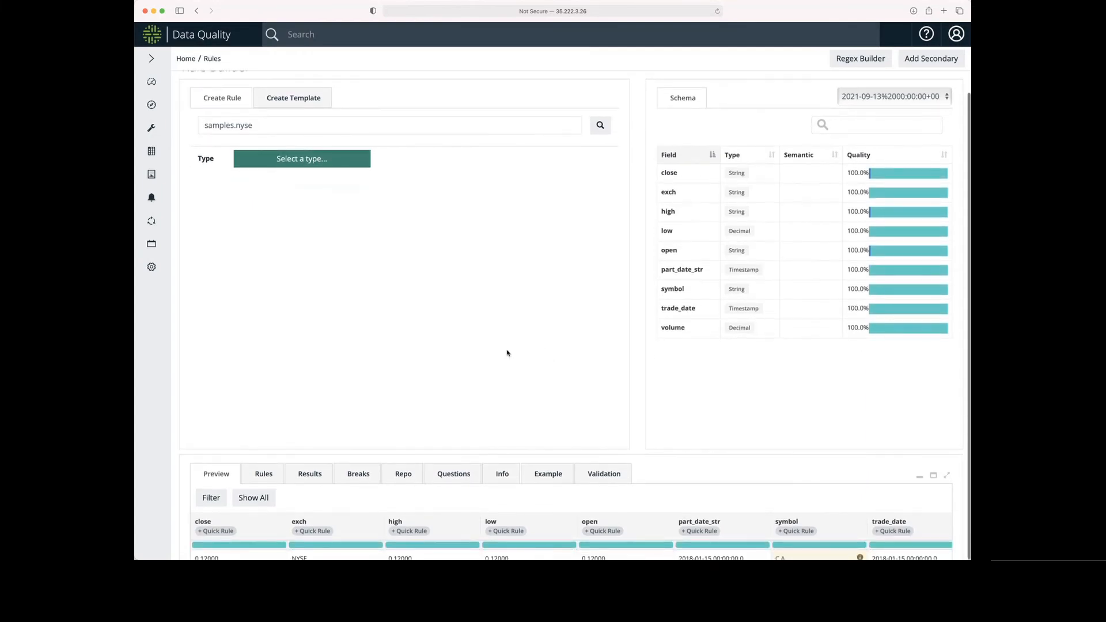
Step: Open the Rules tab to list if_close_is_EMPTY for samples.nyse
left_click(264, 473)
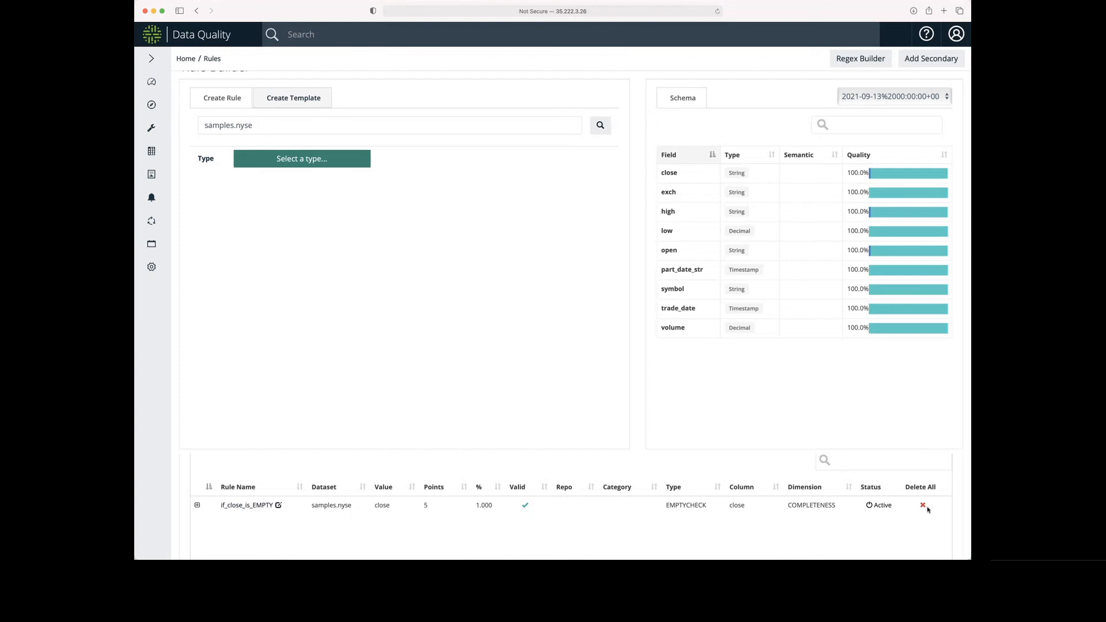
mouse_move(943, 519)
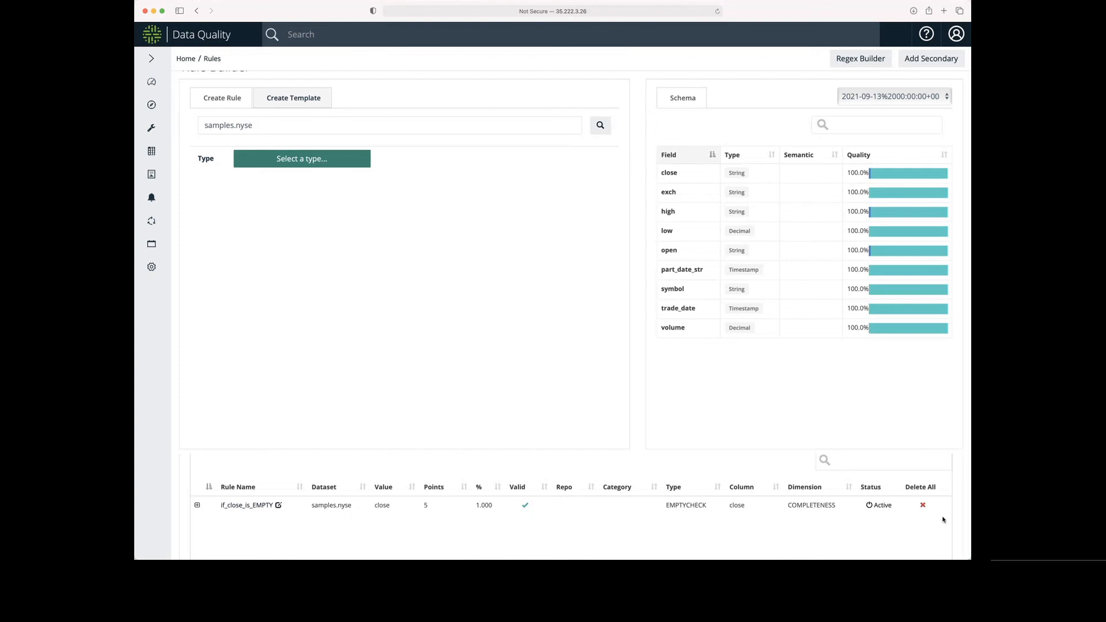
mouse_move(927, 519)
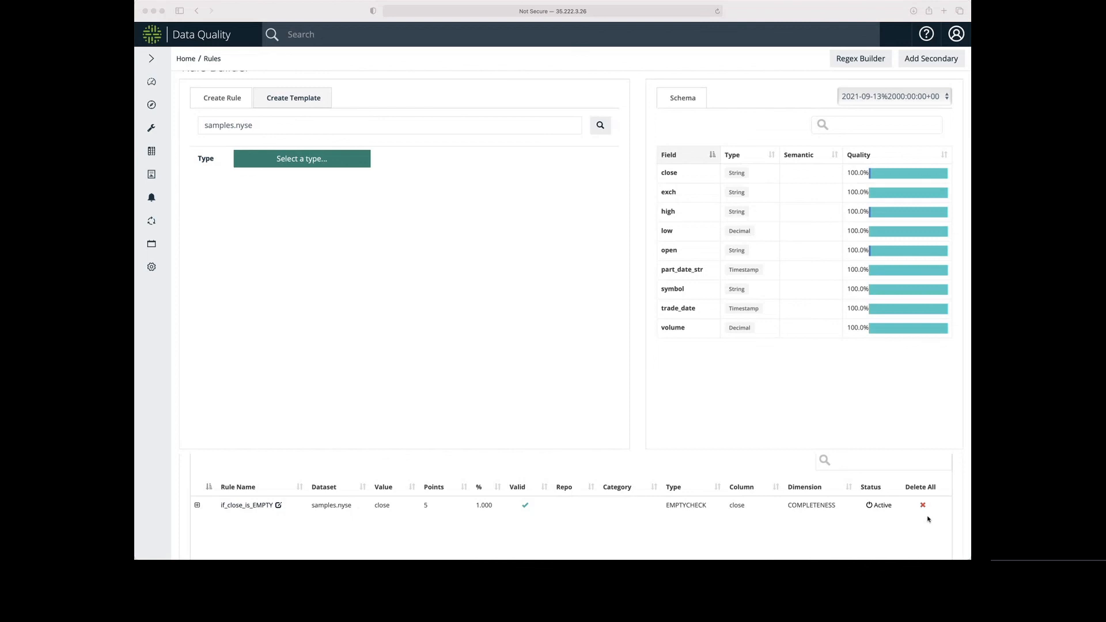